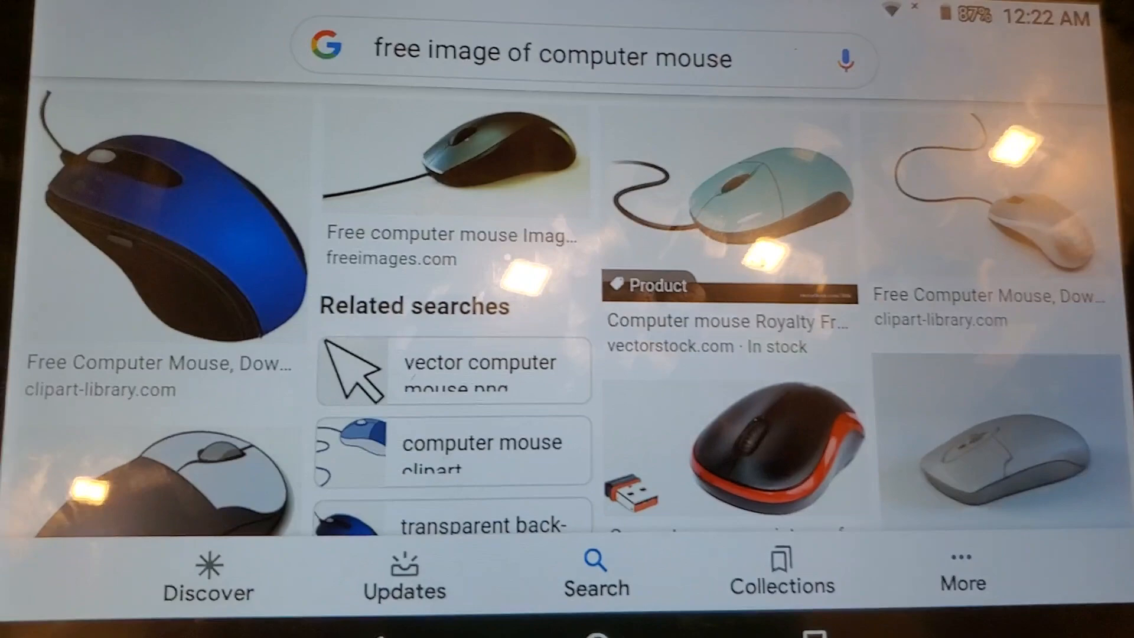
scroll("down", 3)
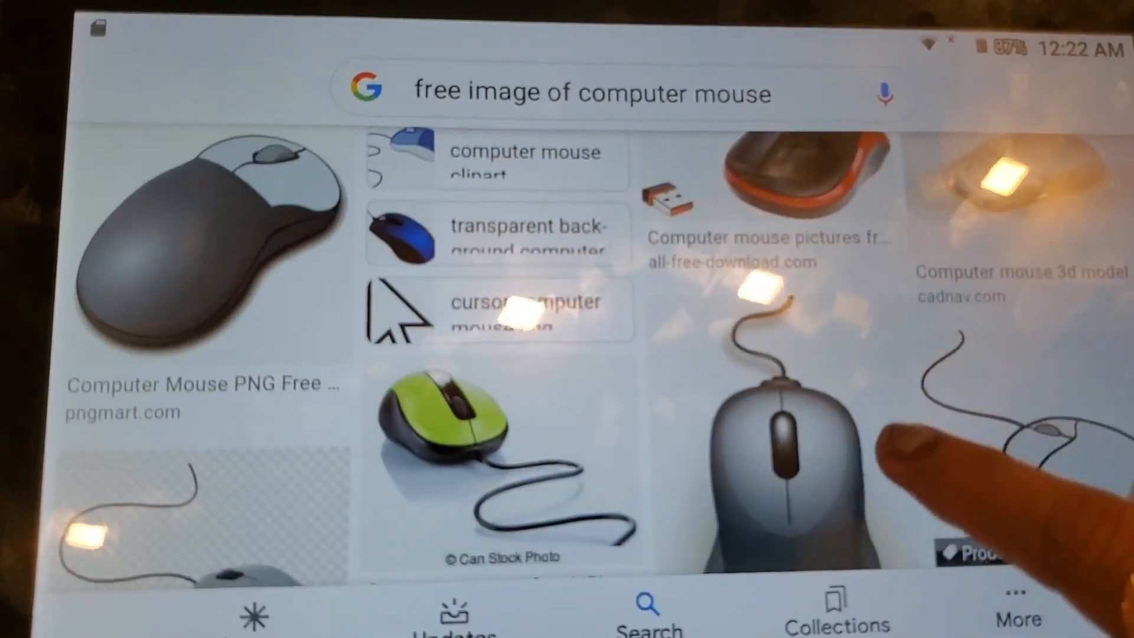
scroll("down", 3)
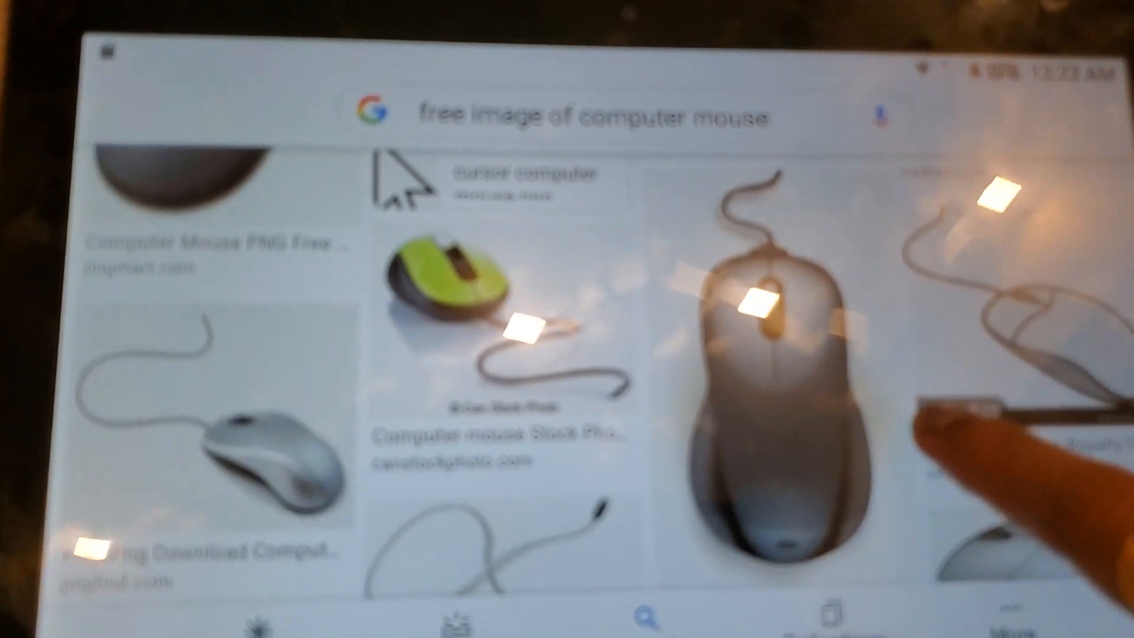